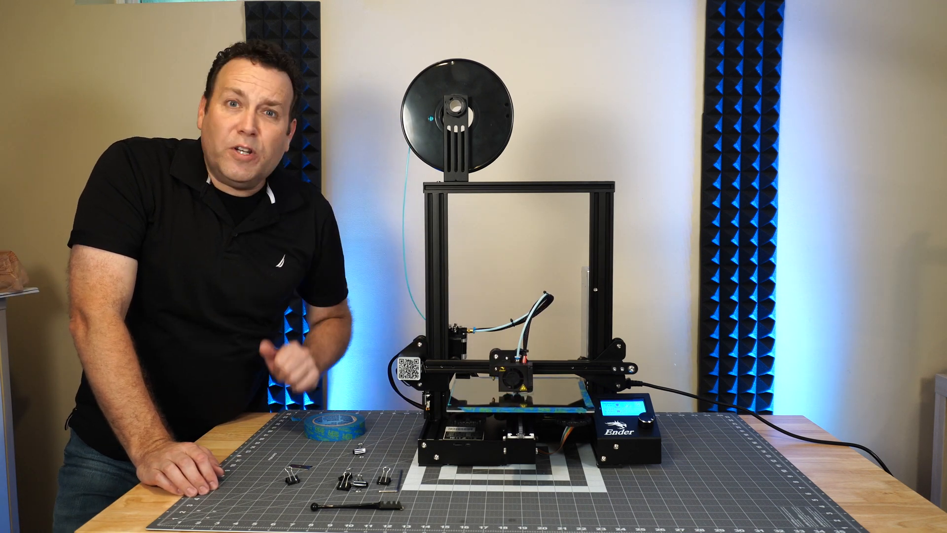
{"action": "left_click", "coordinate": [516, 459]}
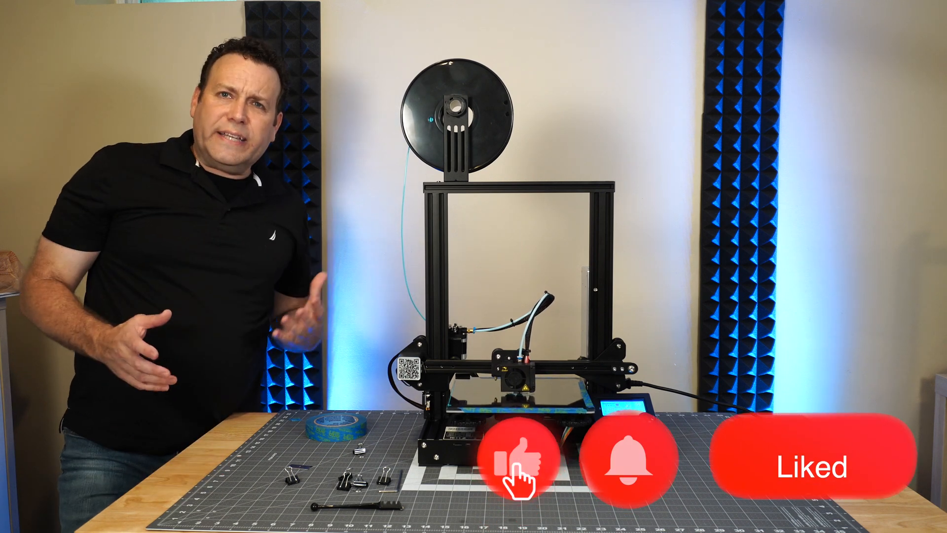